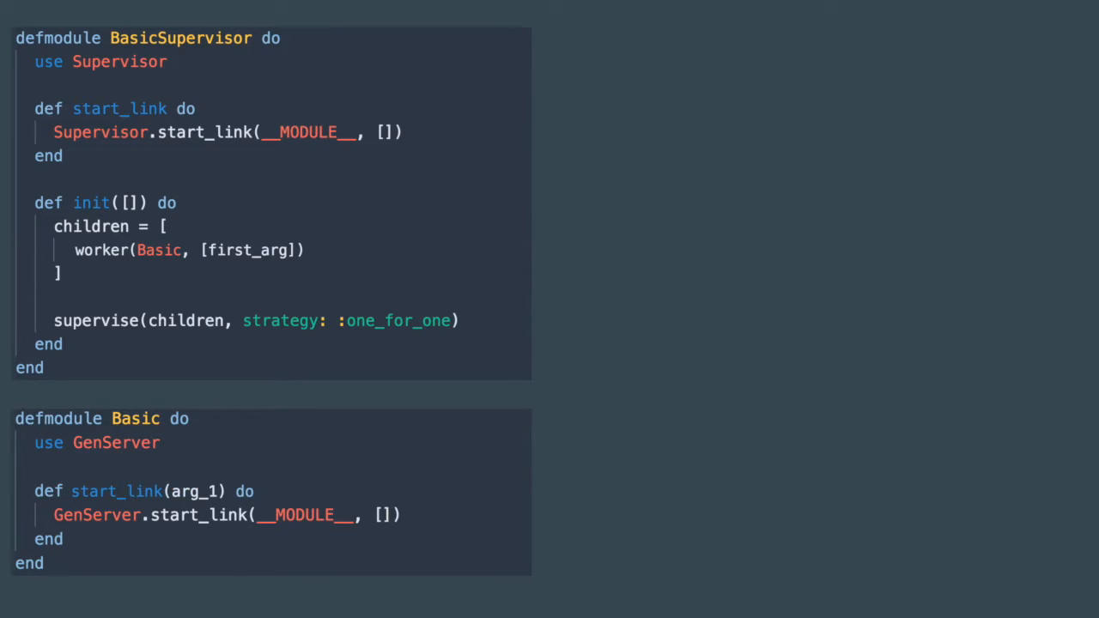
# Add ', second_arg' to the worker arguments and ', arg_2' to start_link's parameters.
pyautogui.write(', second_arg')
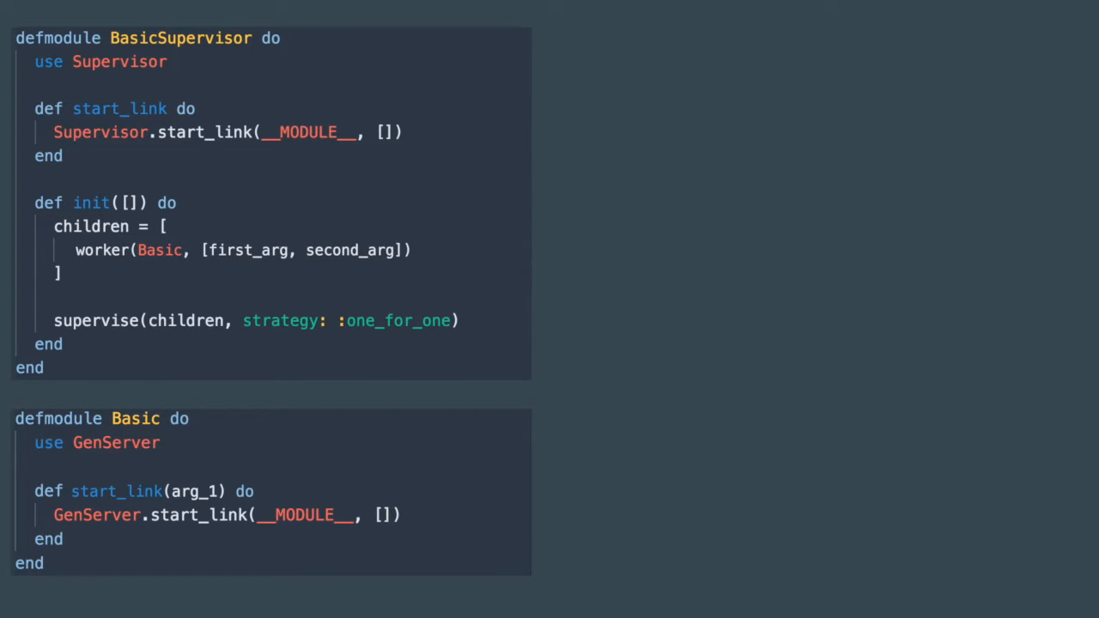
pyautogui.write(', arg_2')
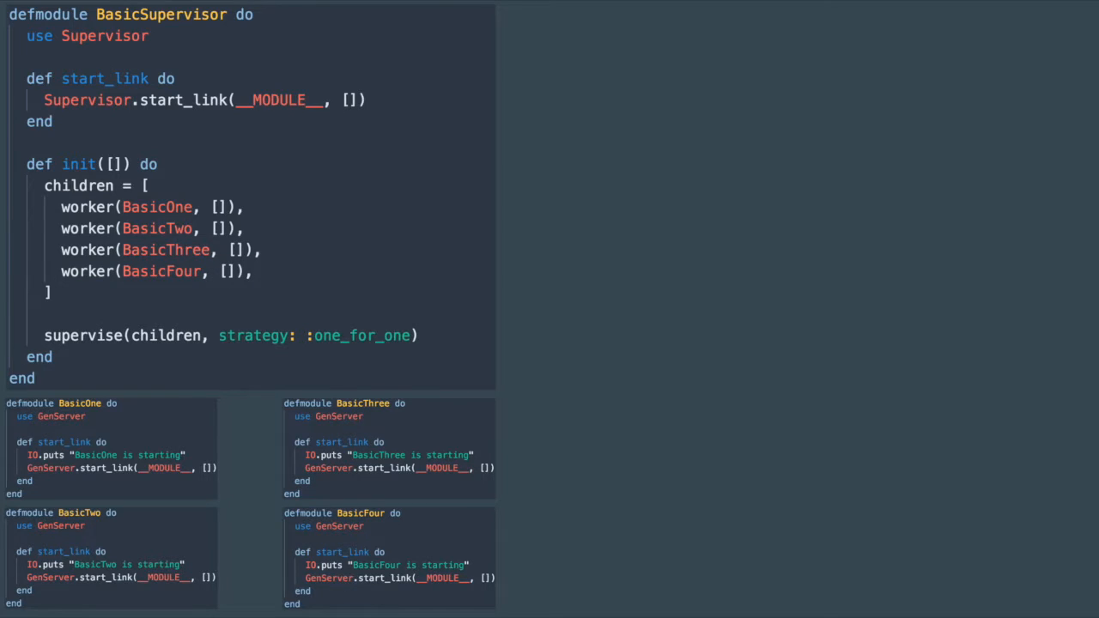
# Bind super_pid from BasicSupervisor.start_link in IEx and confirm Process.alive?(super_pid) returns true.
pyautogui.write('{:ok, super_pid} = BasicSupervisor.start_link')
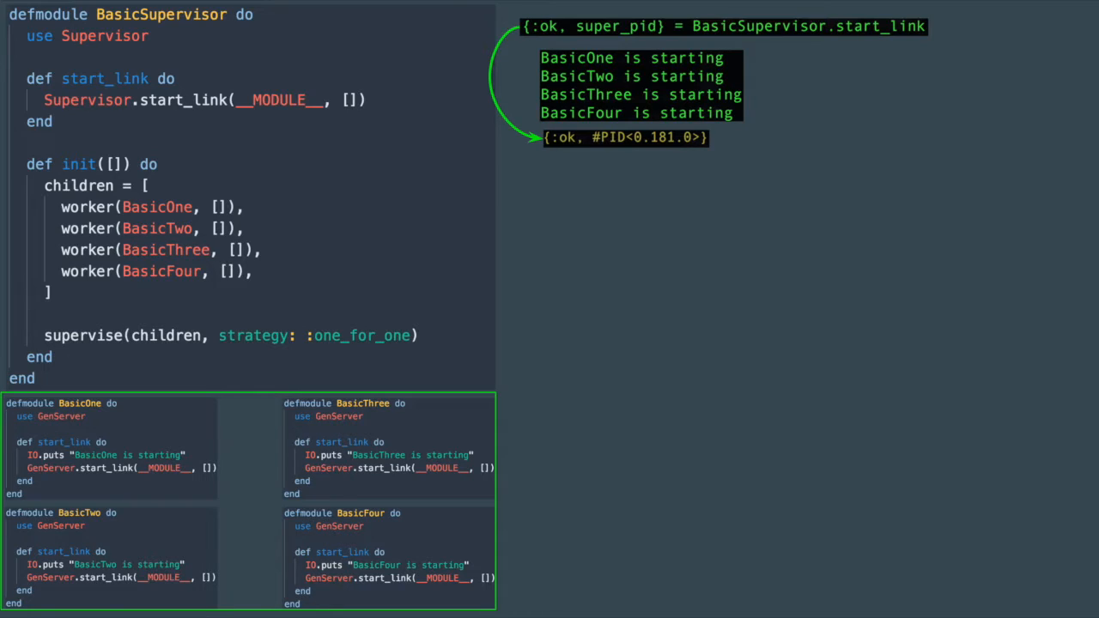
pyautogui.write('Process.alive?(super_pid)')
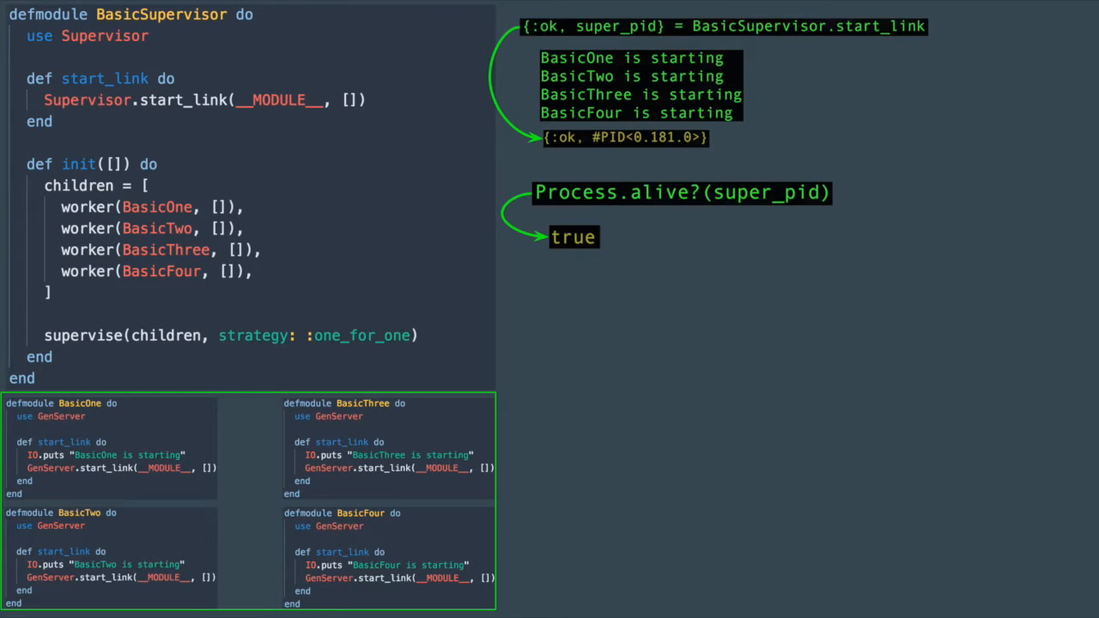
# List the supervisor's children with Supervisor.which_children(super_pid).
pyautogui.write('Supervisor.which_children(super_pid)')
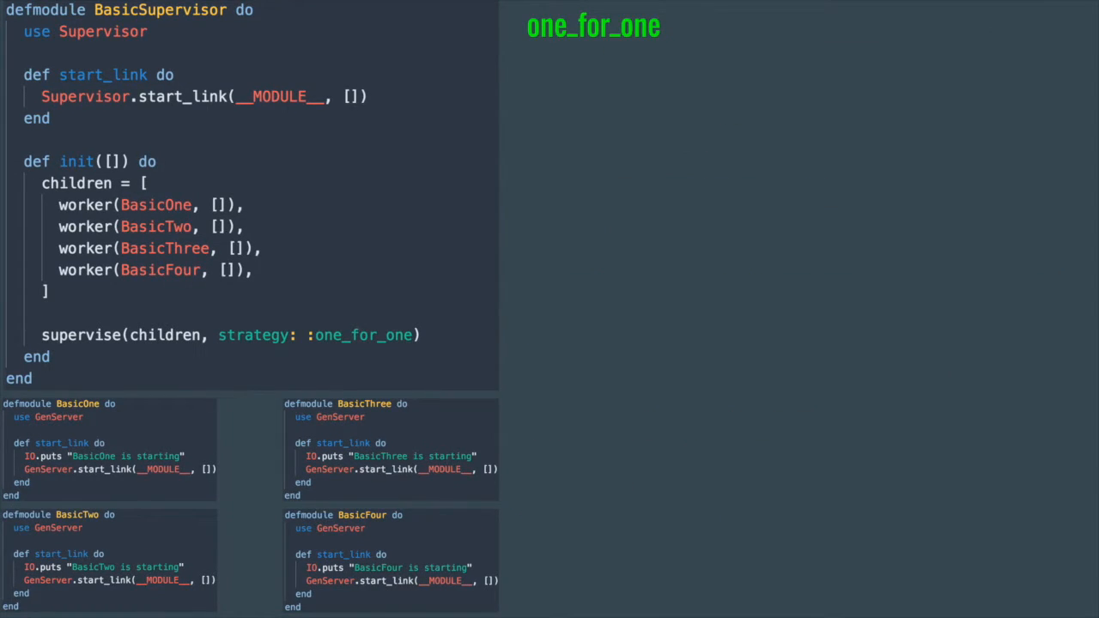
# Start the supervisor, bind one_pid, stop it with GenServer.stop, then check Process.alive?(one_pid).
pyautogui.write('{:ok, super_pid} = BasicSupervisor.start_link')
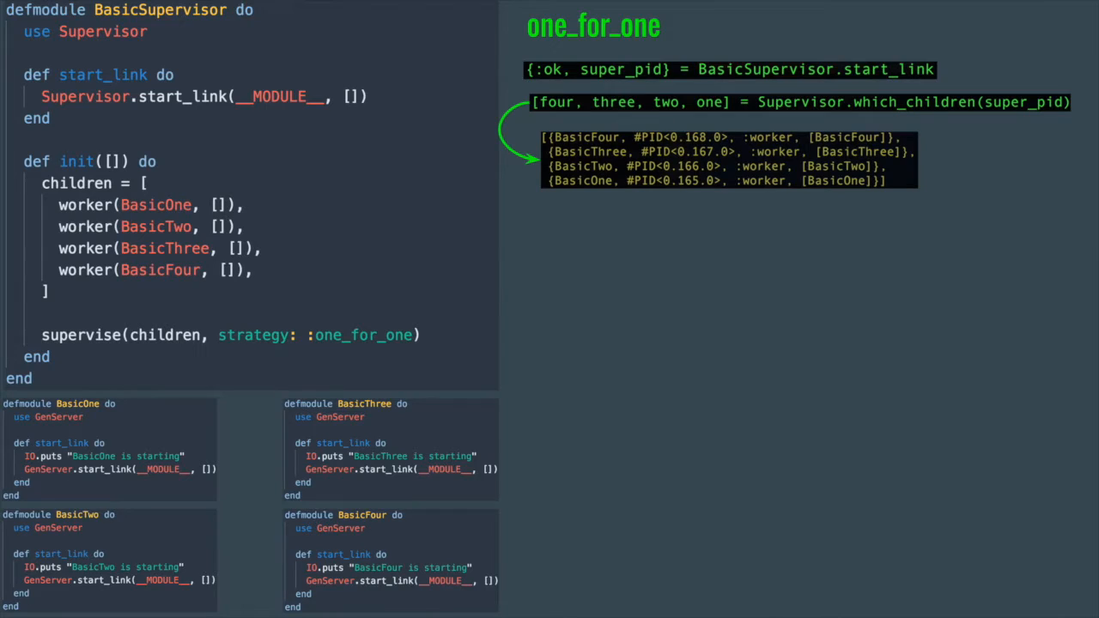
pyautogui.write('{_, one_pid, _, _} = one')
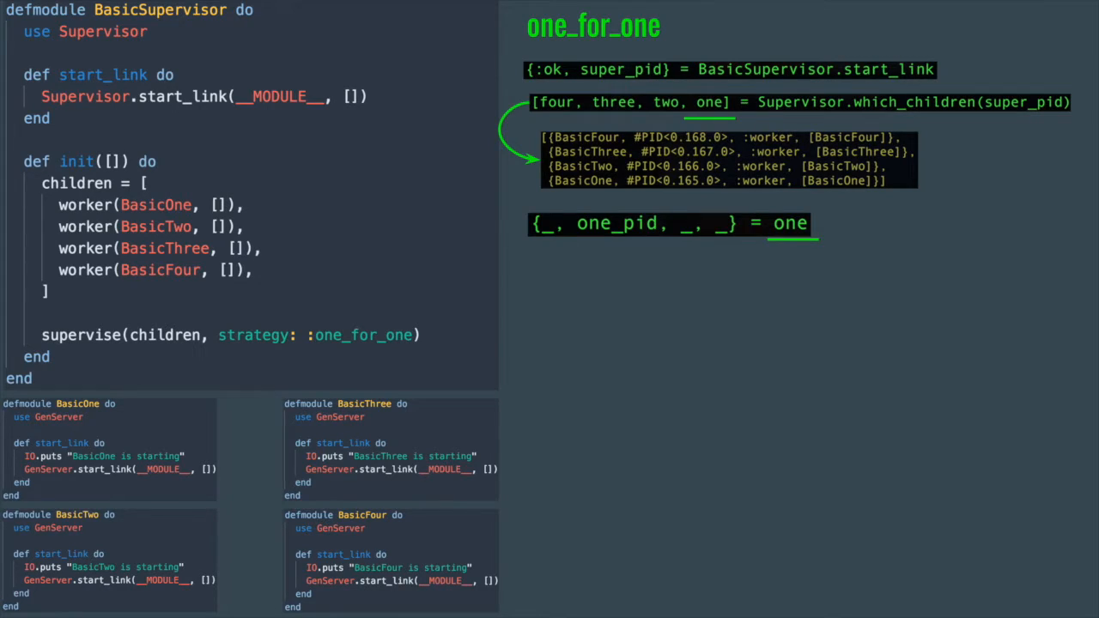
pyautogui.write('GenServer.stop(one_pid)')
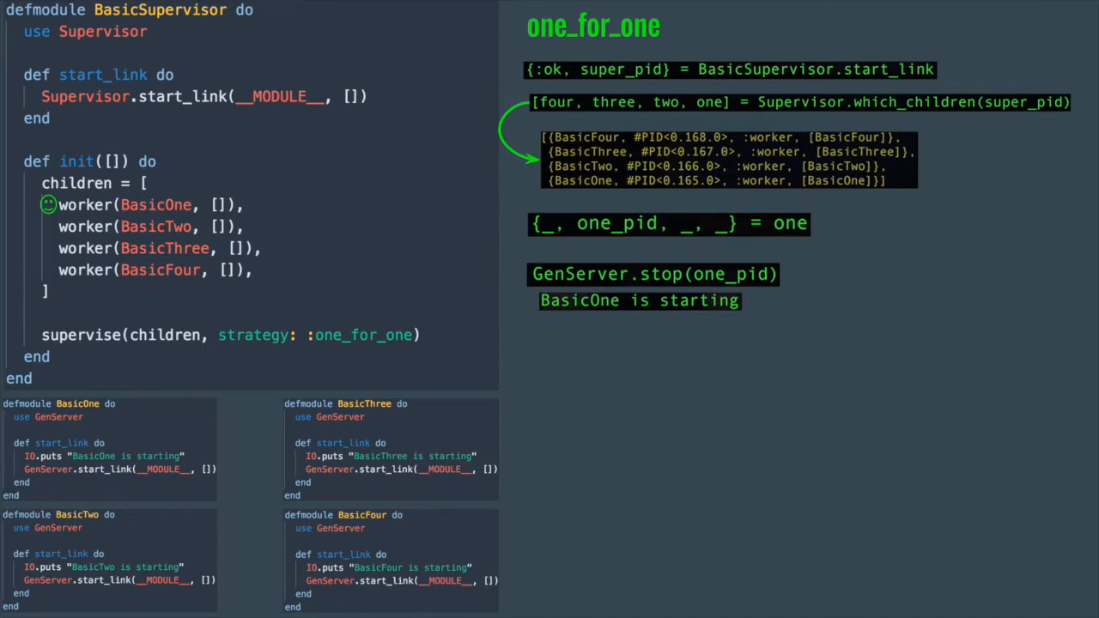
pyautogui.write('Process.alive?(one_pid)')
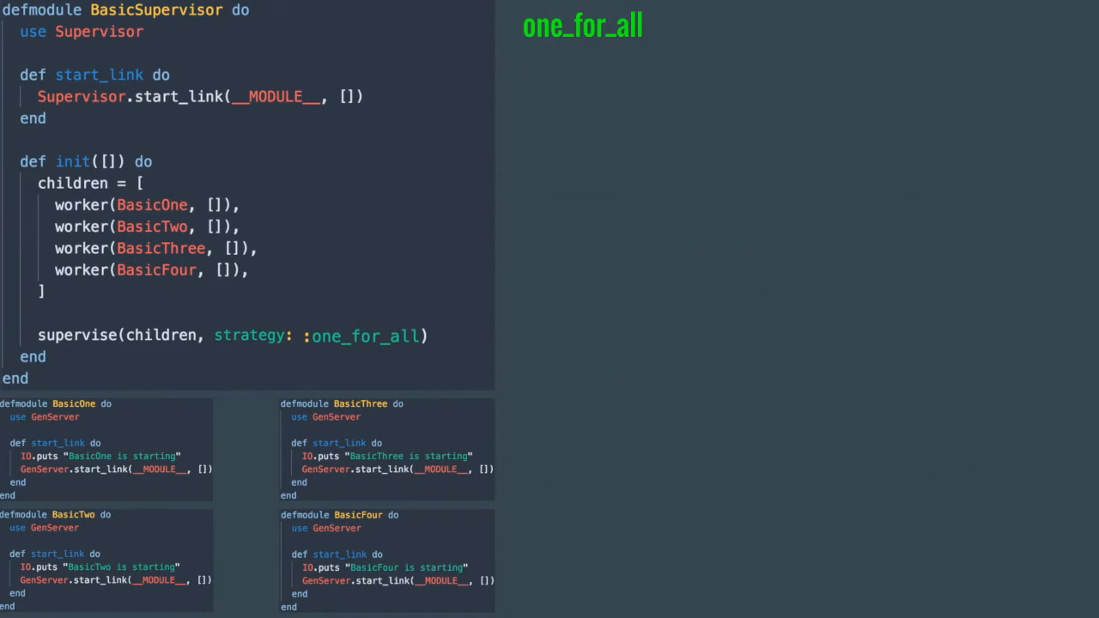
# Start the one_for_all supervisor with {:ok, super_pid} = BasicSupervisor.start_link.
pyautogui.write('{:ok, super_pid} = BasicSupervisor.start_link')
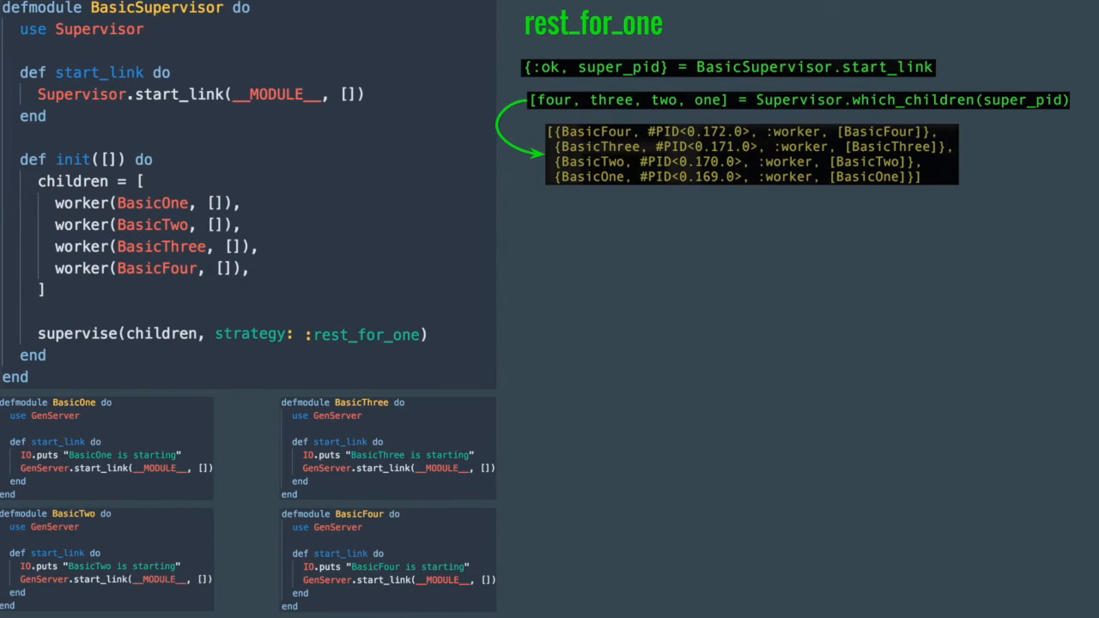
# Bind two_pid from the BasicTwo child tuple and stop it with GenServer.stop(two_pid).
pyautogui.write('{_, two_pid, _, _} = two')
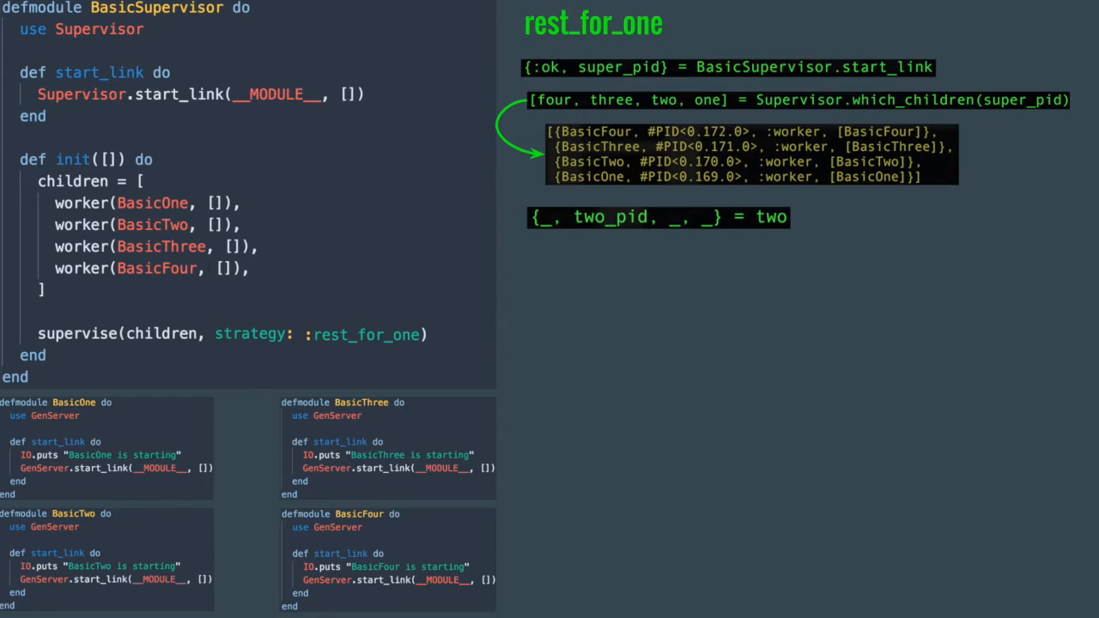
pyautogui.write('GenServer.stop(two_pid)')
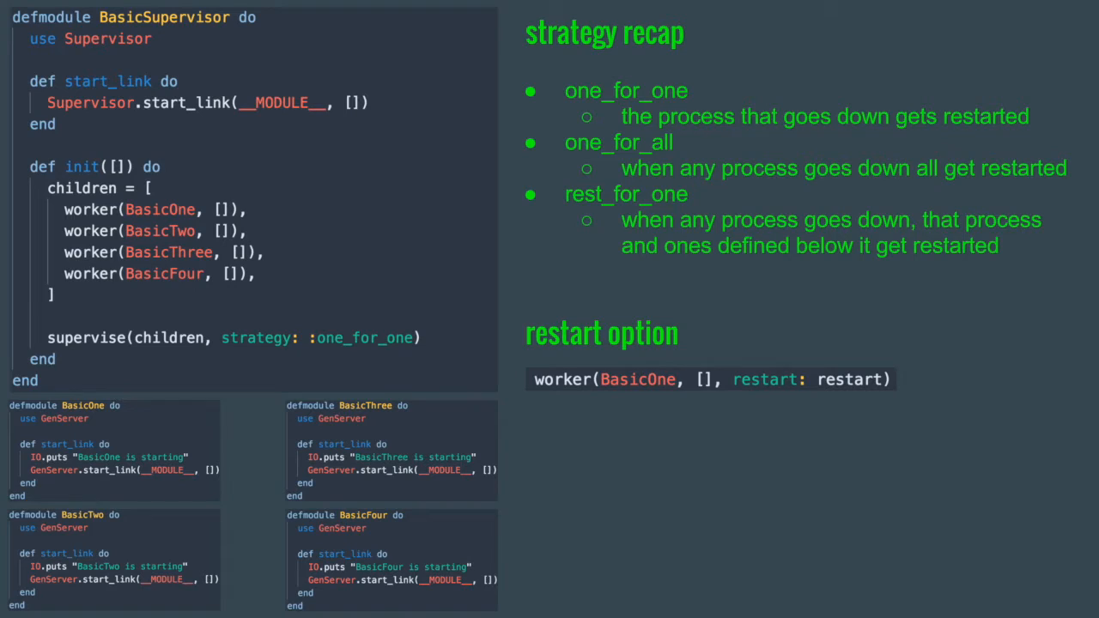
# Highlight 'restart' in worker(BasicOne, [], restart: restart) on the recap slide.
pyautogui.doubleClick(848, 380)
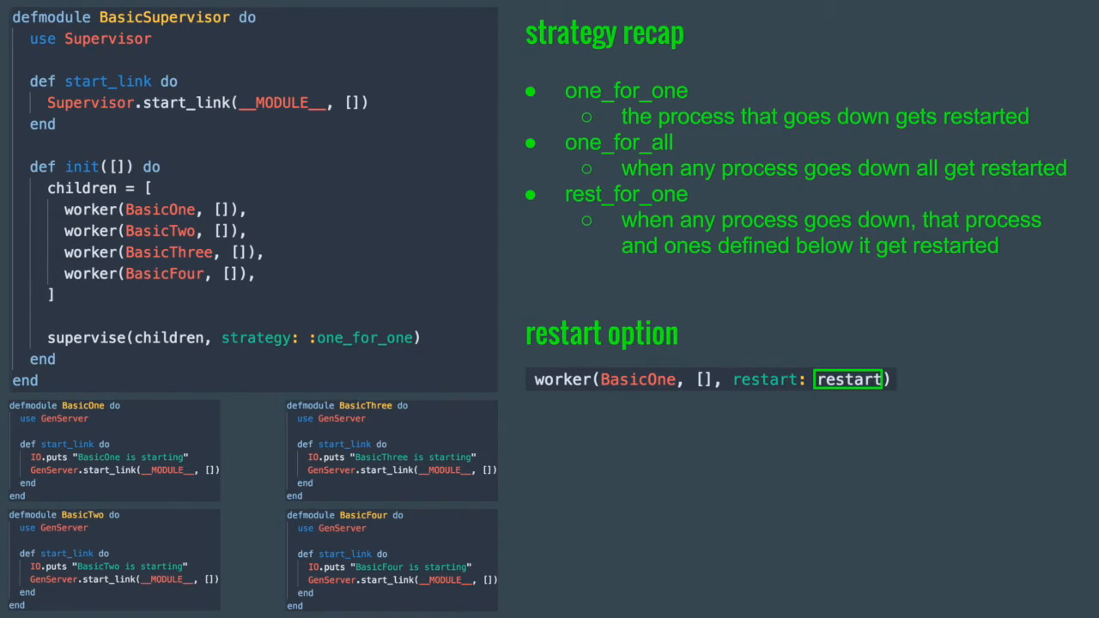